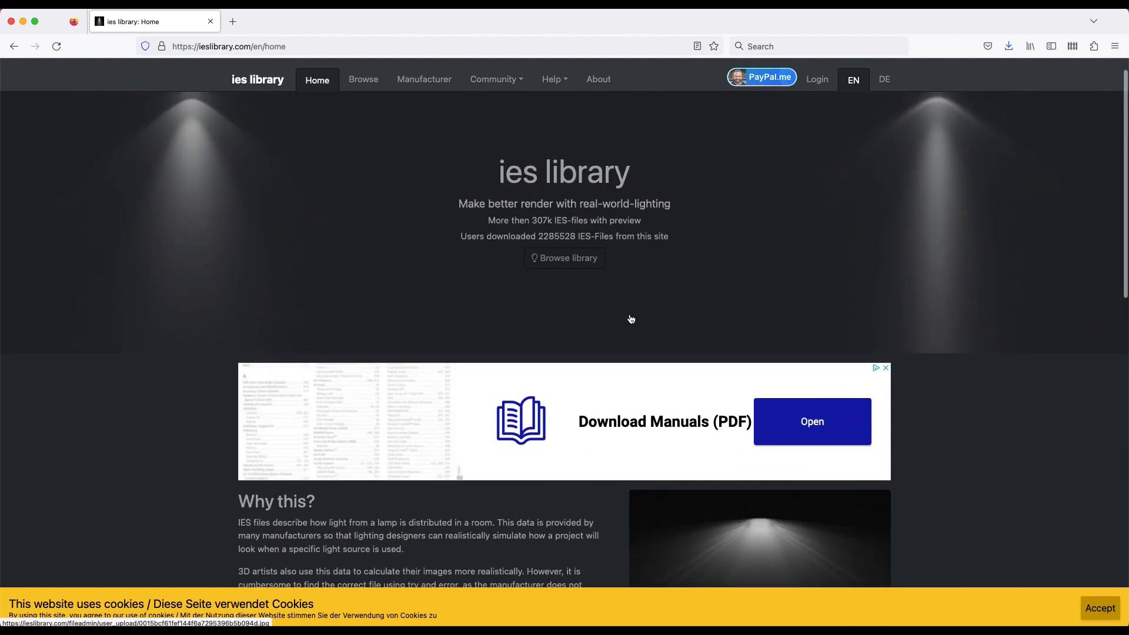
Download the BEGA 44837 narrow-beam IES profile from the IES Library.
left_click(363, 80)
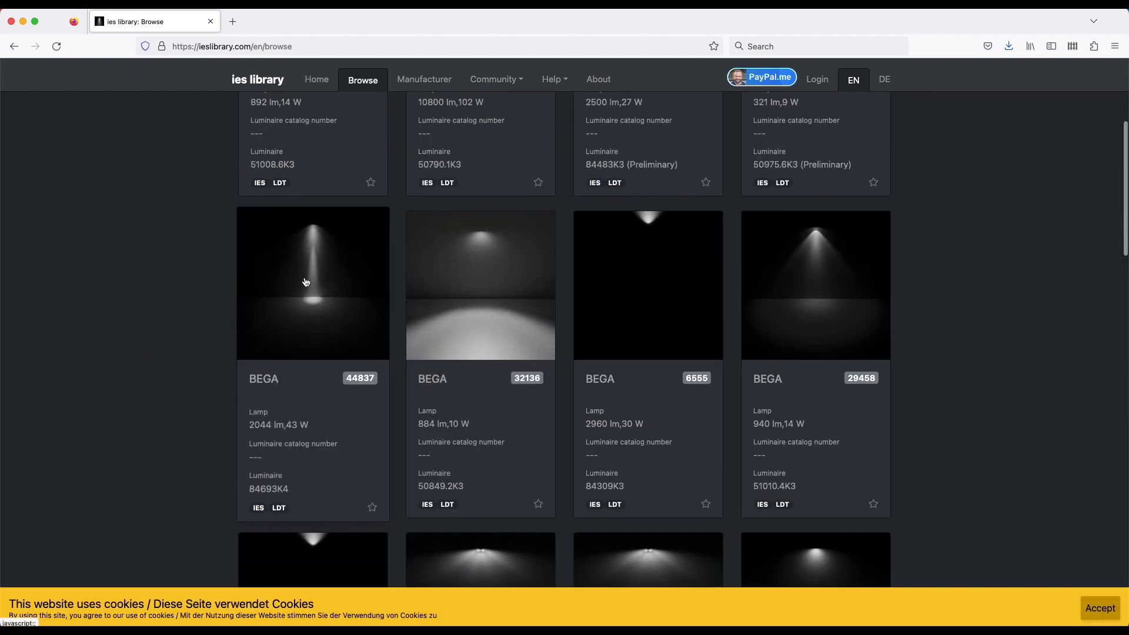
left_click(311, 283)
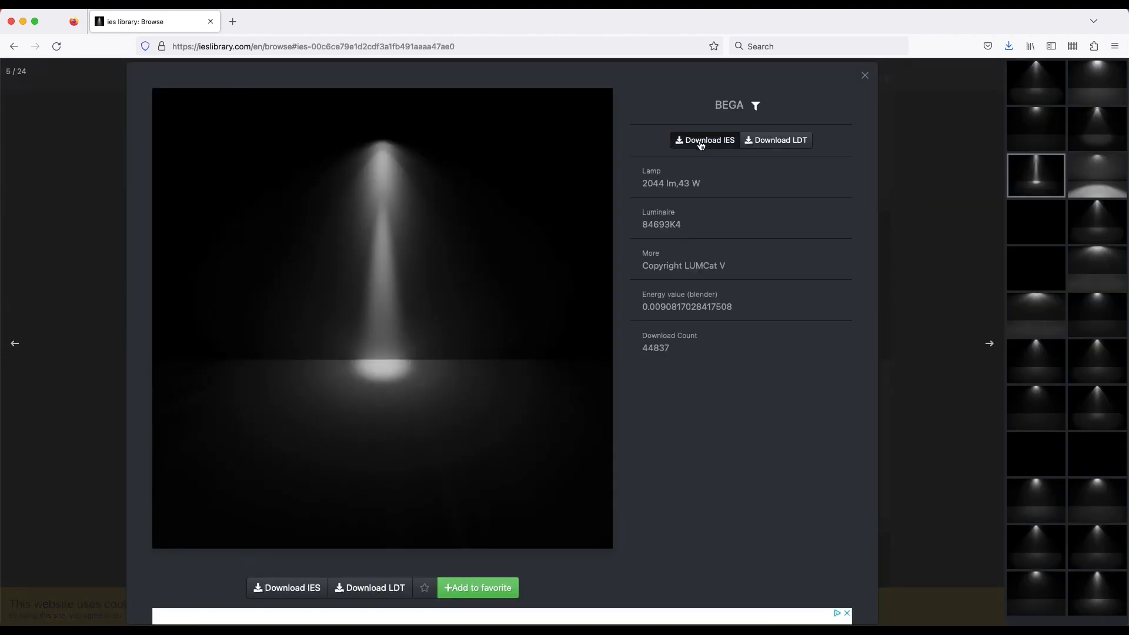
left_click(704, 140)
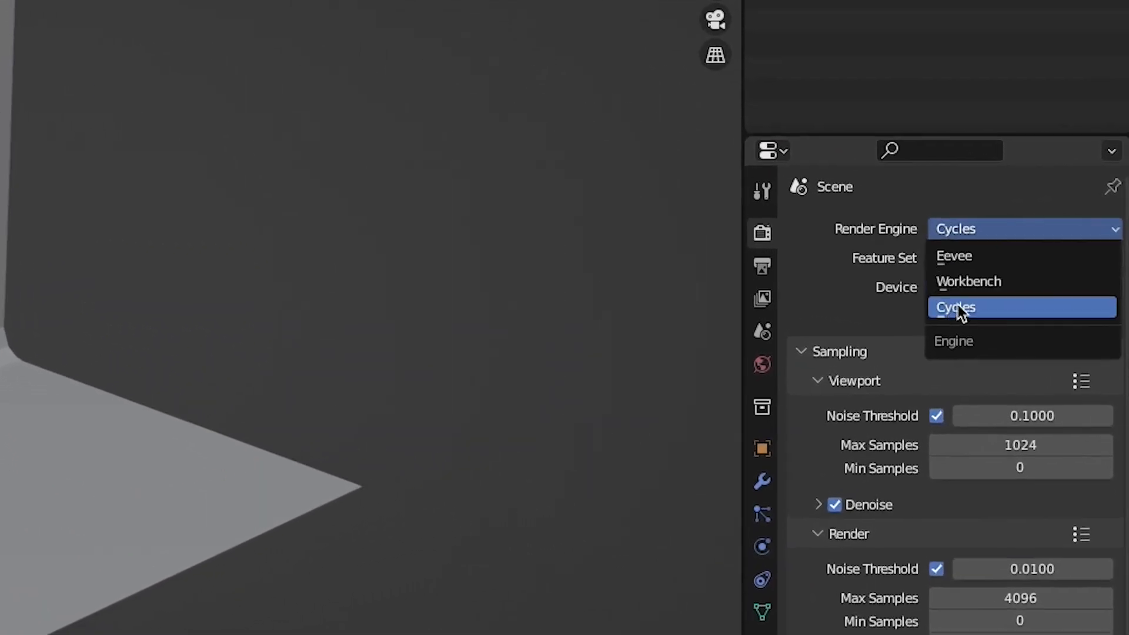
Switch the render engine to Cycles and add a point light near the cyc wall.
left_click(956, 308)
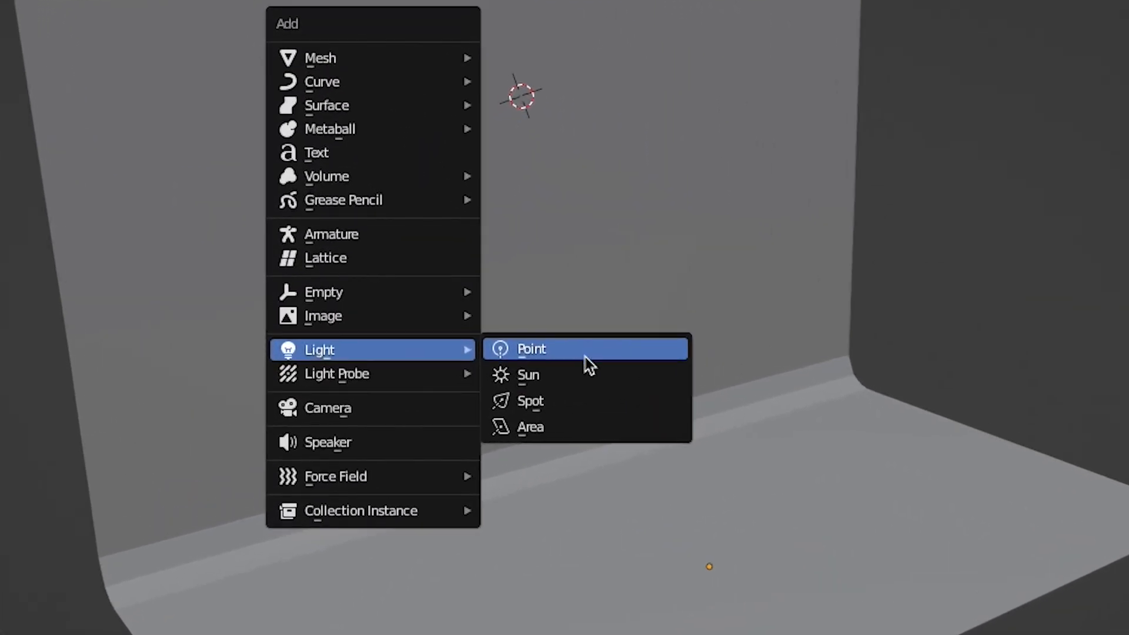
left_click(530, 349)
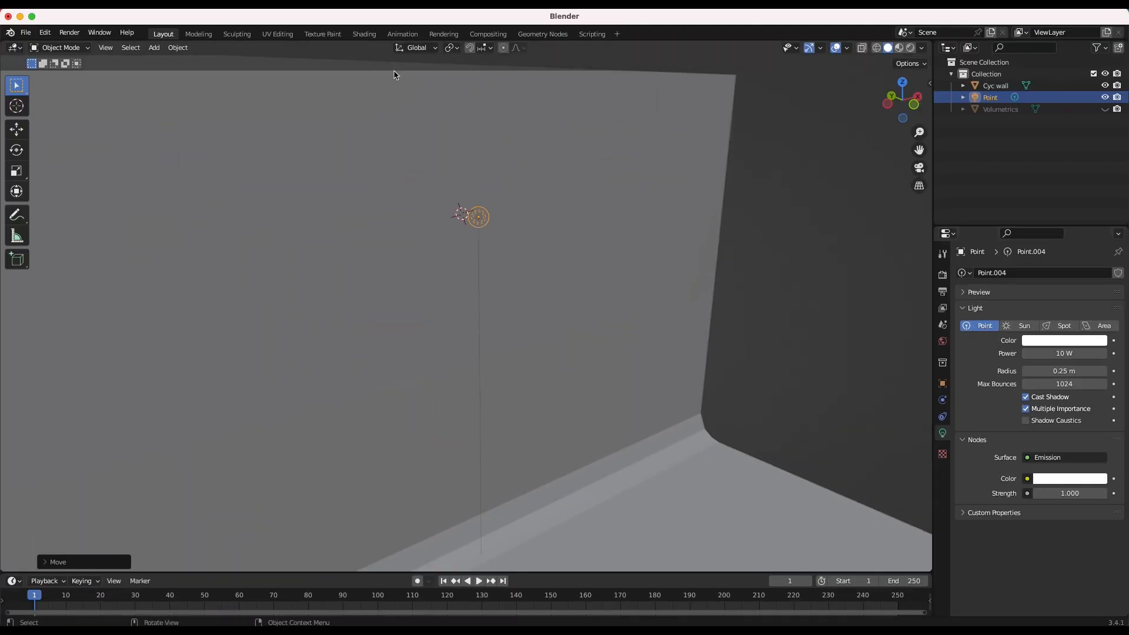
Place an IES Texture node in the light's shader graph, set to External file mode.
left_click(364, 34)
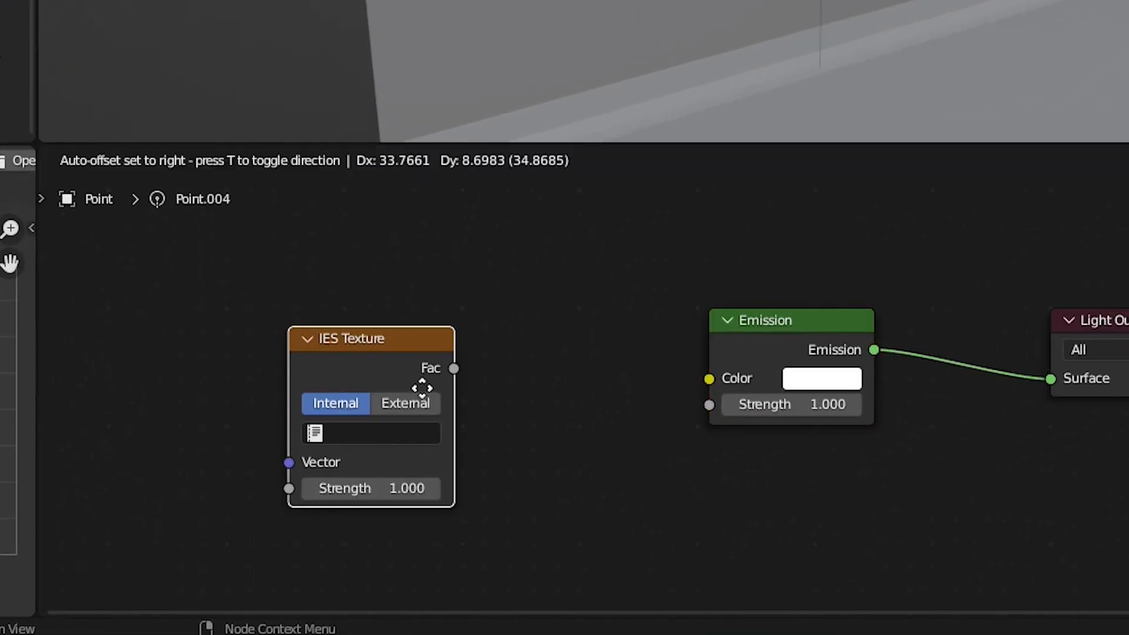
left_click_drag(353, 339, 440, 297)
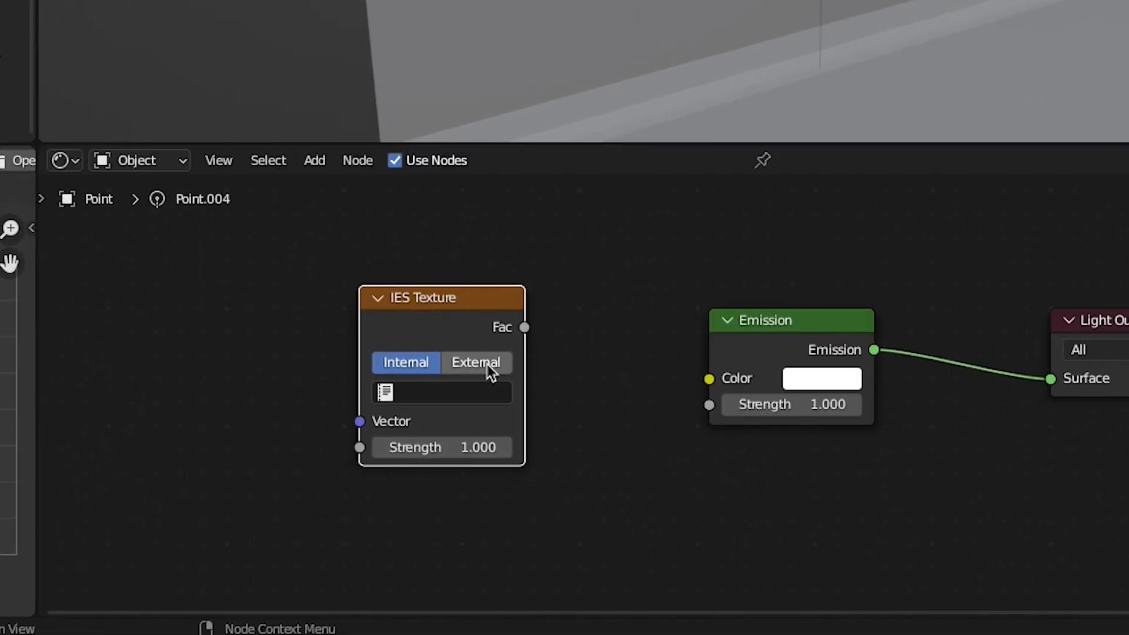
left_click(475, 363)
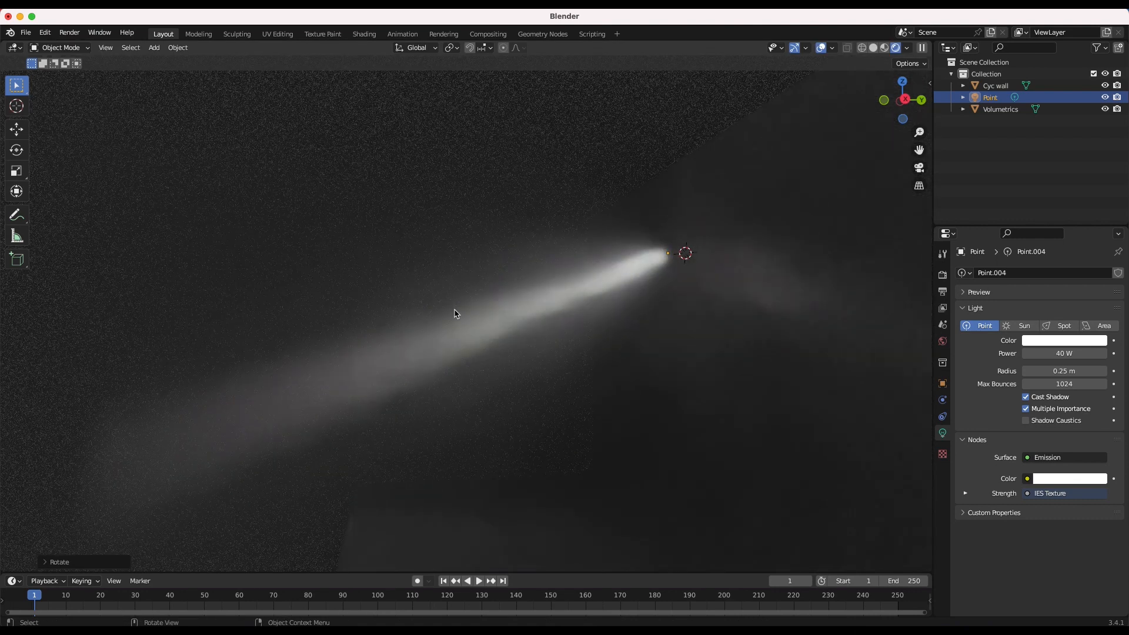
Set the point light's power to 10 W, casting a pink IES beam on the wall.
left_click_drag(453, 313, 424, 188)
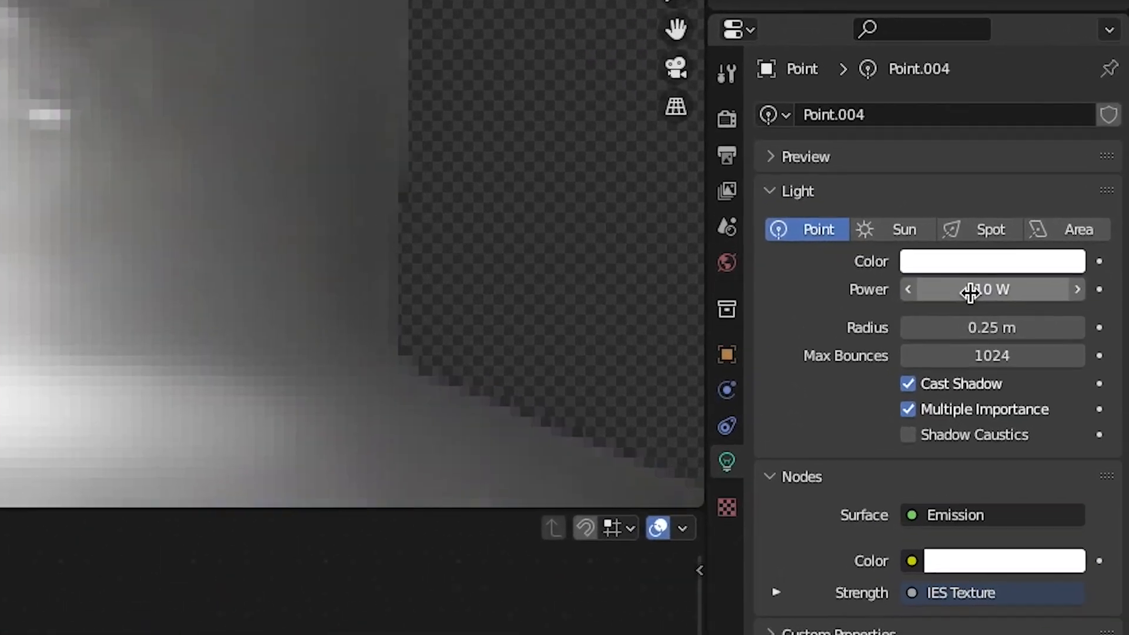
left_click(991, 260)
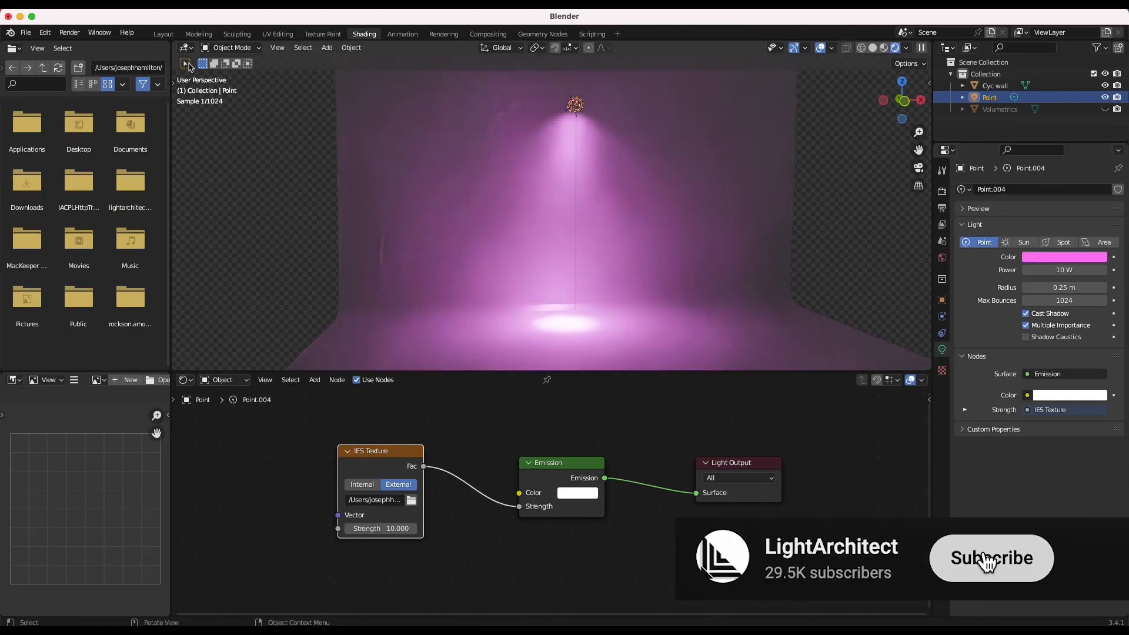
left_click(163, 33)
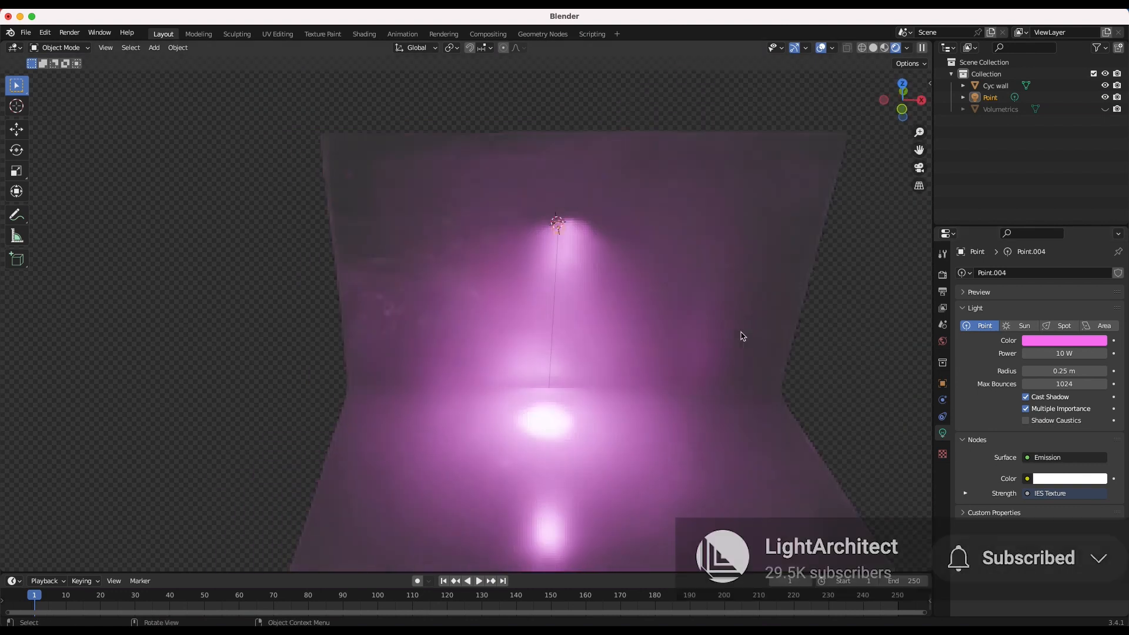